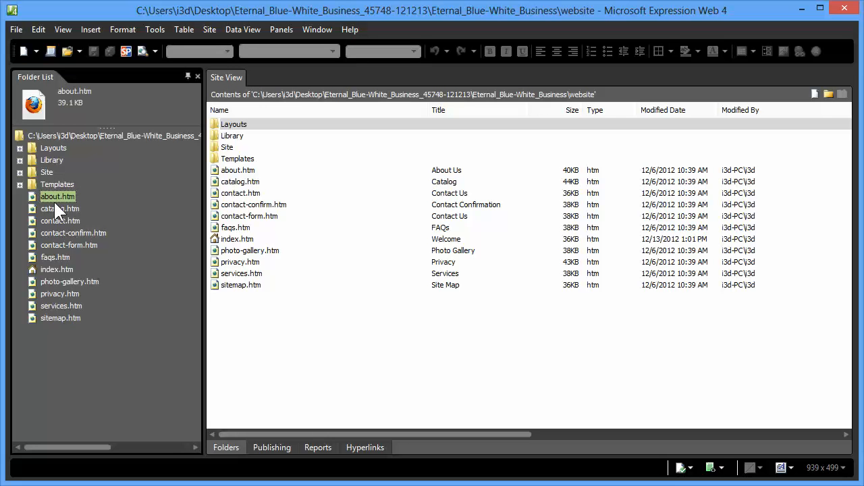
mouse_move(54, 318)
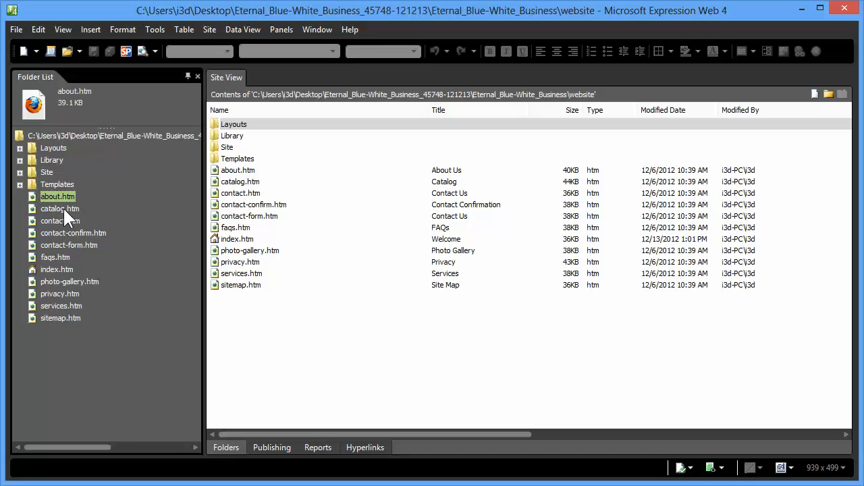
Step: Duplicate catalog.htm in the website folder and name the copy catalog2.htm
right_click(59, 208)
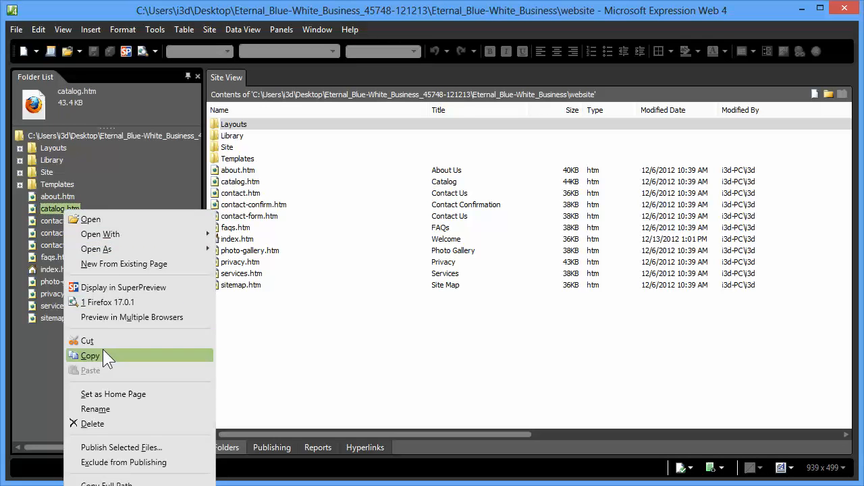
left_click(90, 355)
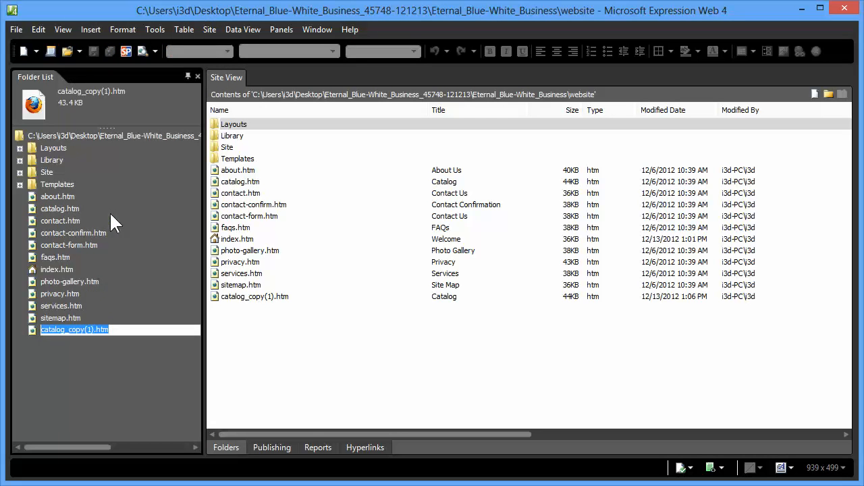
type("catalog")
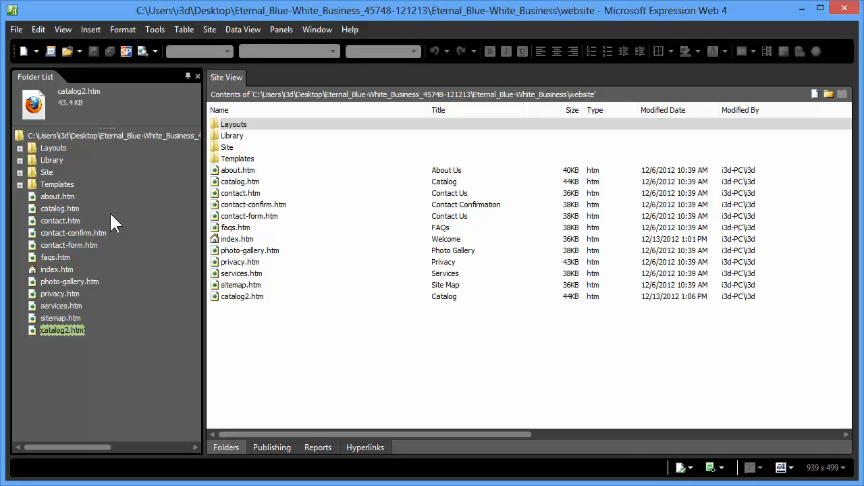
Step: Expand the Layouts folder and open minimized.htm in the editor
left_click(21, 148)
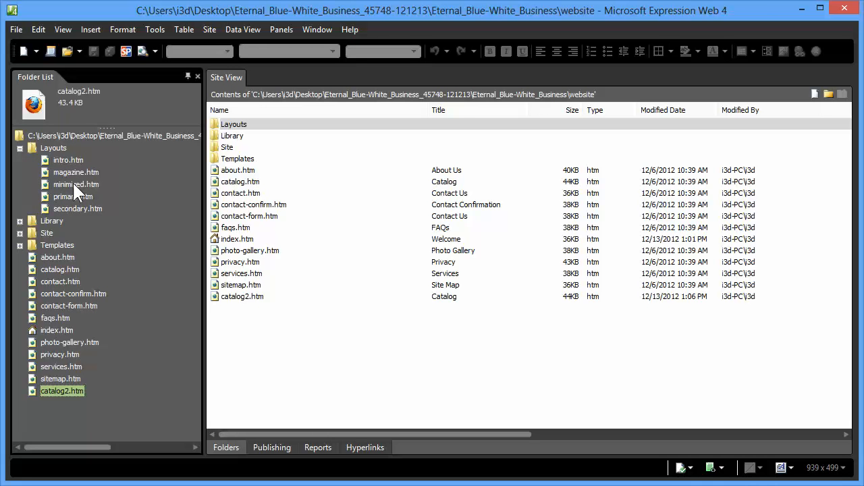
double_click(76, 184)
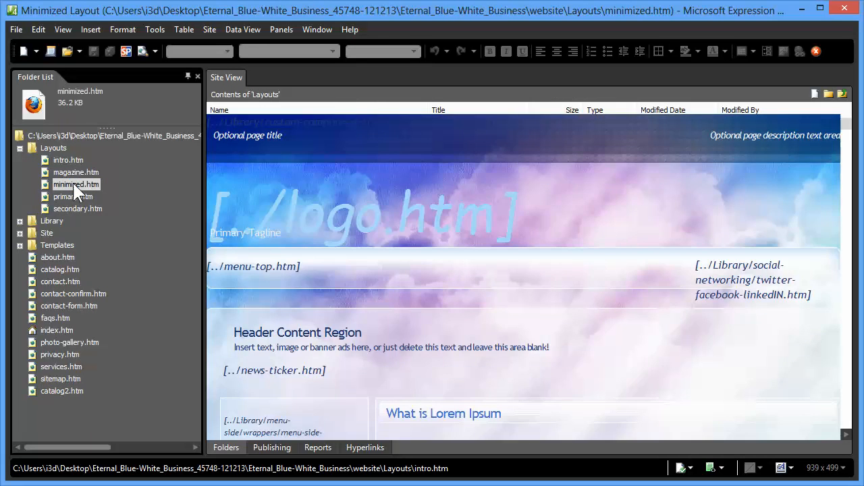
double_click(75, 184)
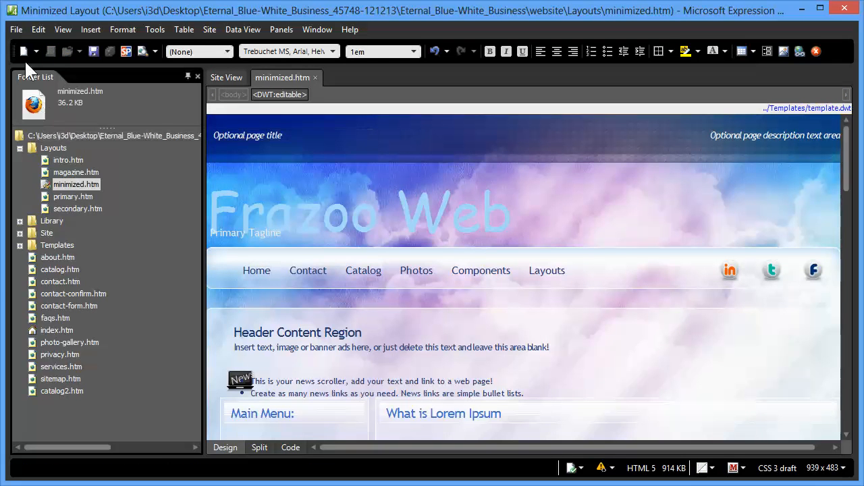
left_click(16, 29)
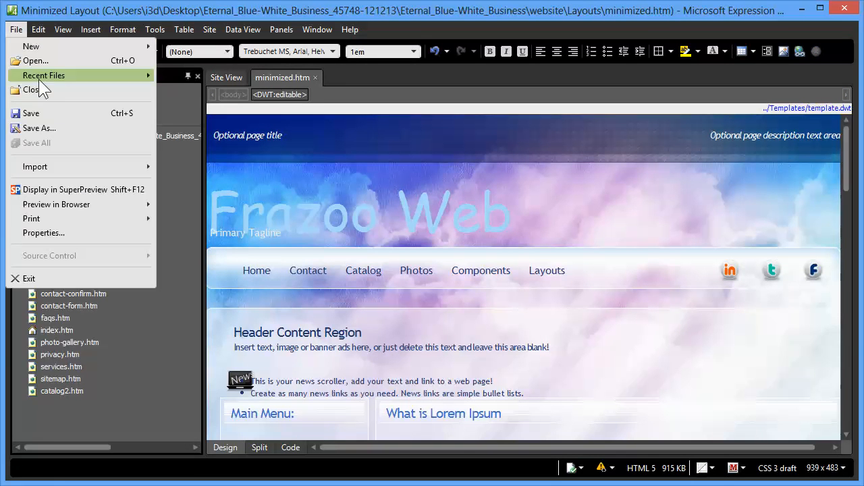
Step: Save the page as colins-page.htm in the website's root folder
left_click(39, 129)
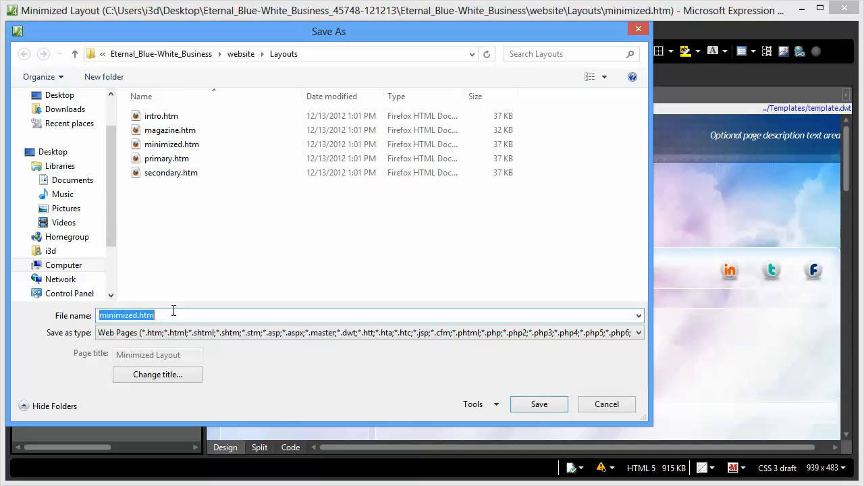
type("colins-pag")
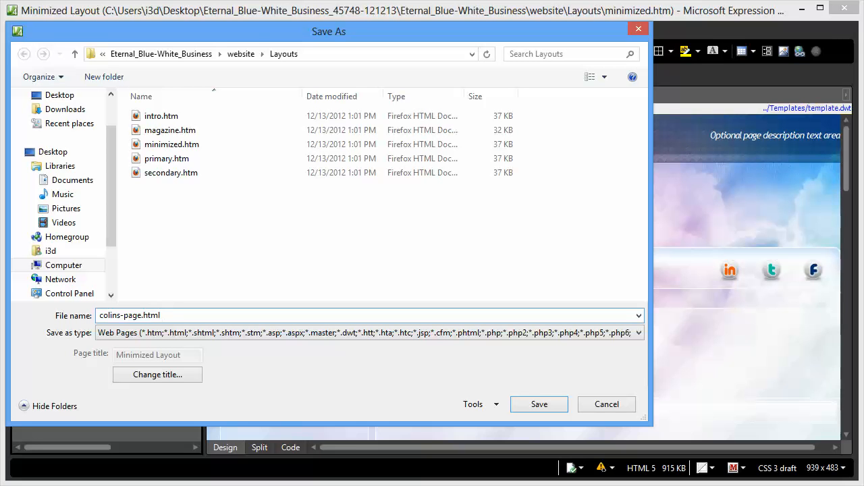
key("Backspace")
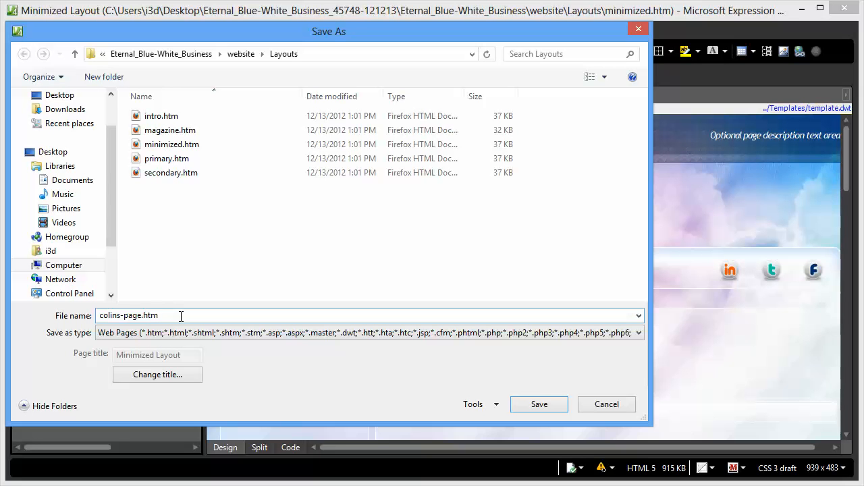
mouse_move(192, 315)
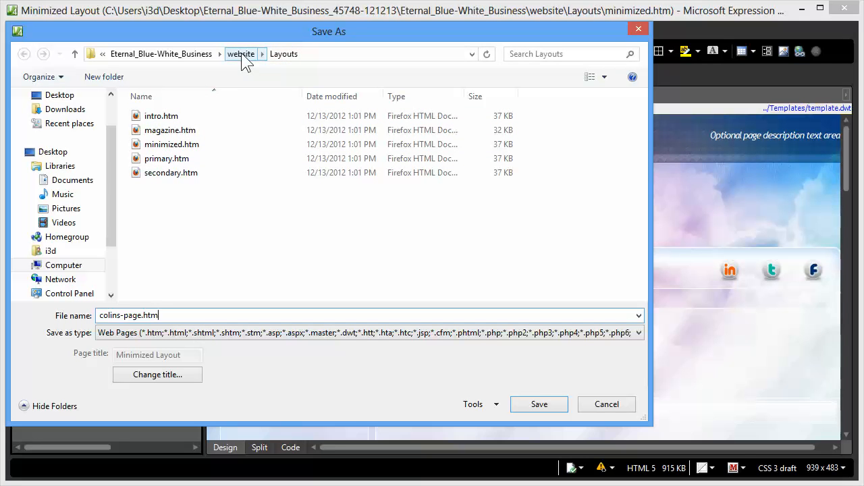
left_click(241, 54)
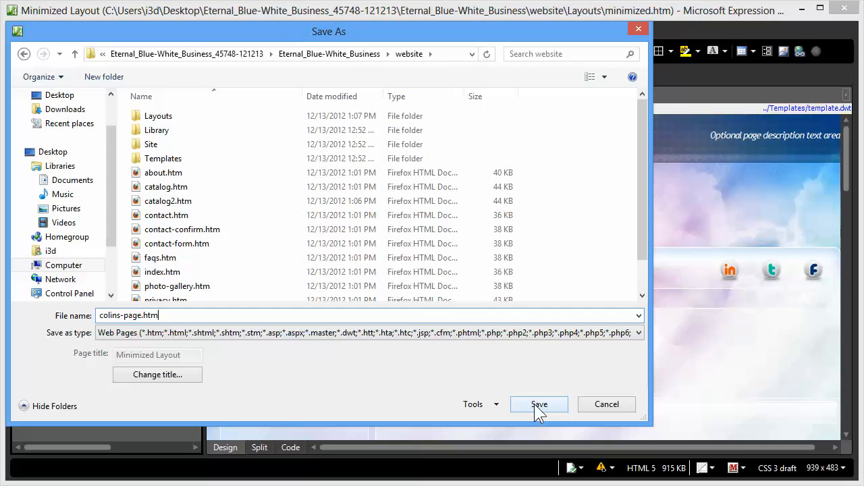
left_click(539, 404)
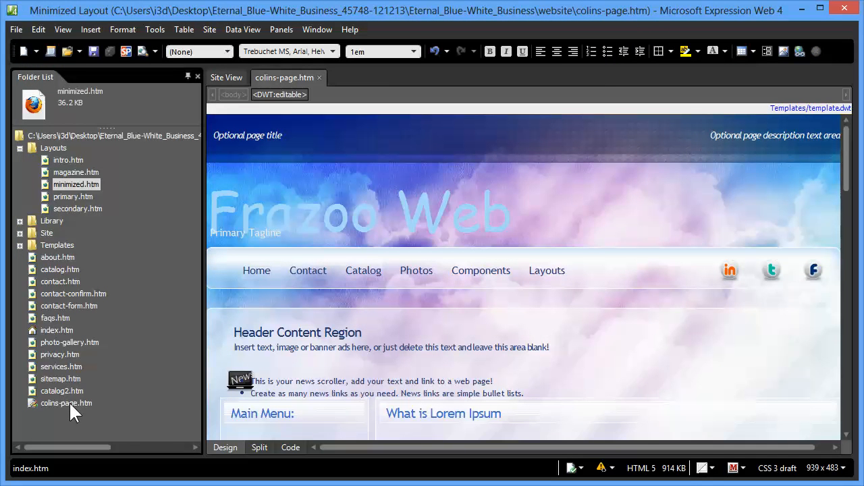
mouse_move(95, 398)
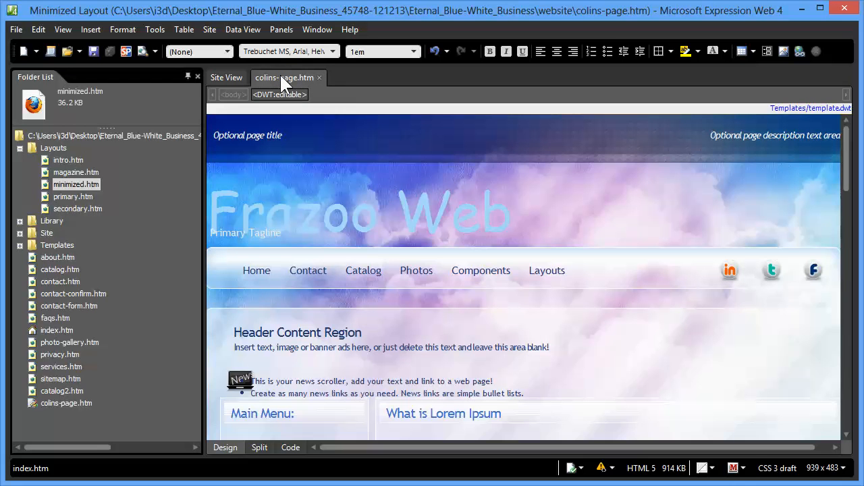
mouse_move(284, 77)
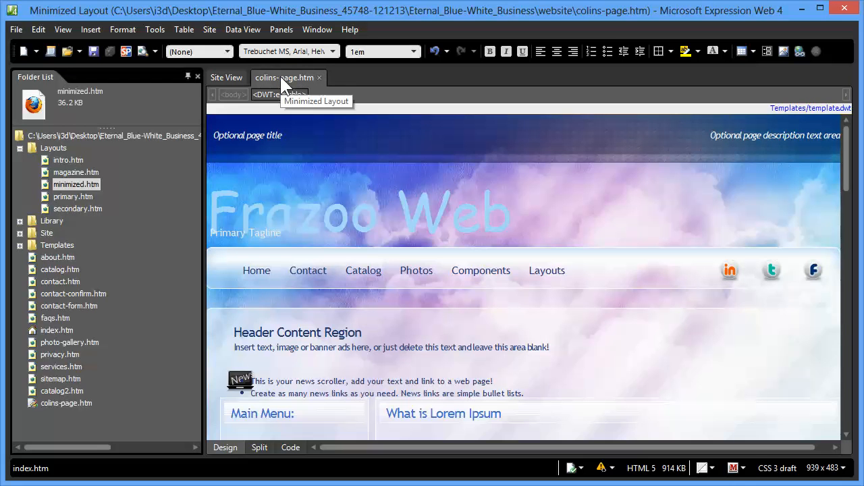
mouse_move(85, 217)
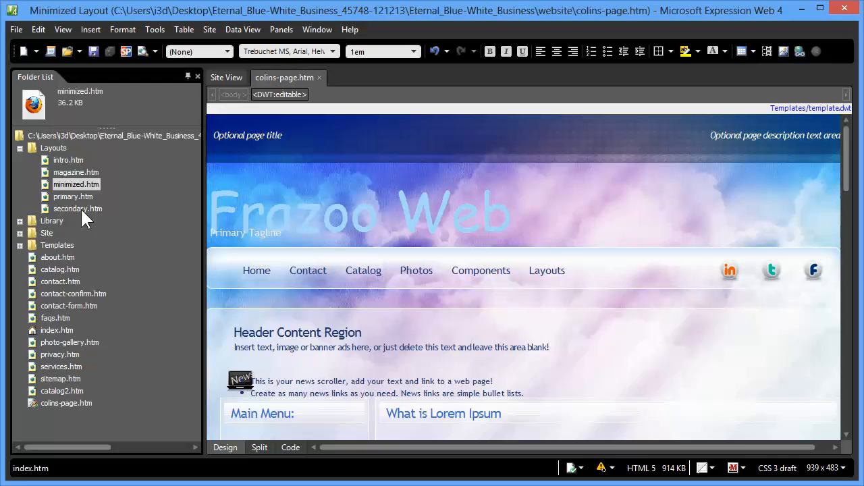
mouse_move(79, 216)
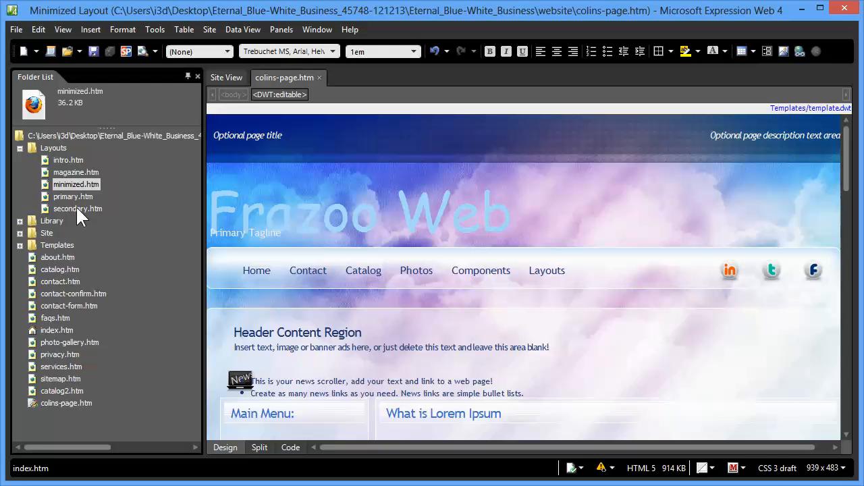